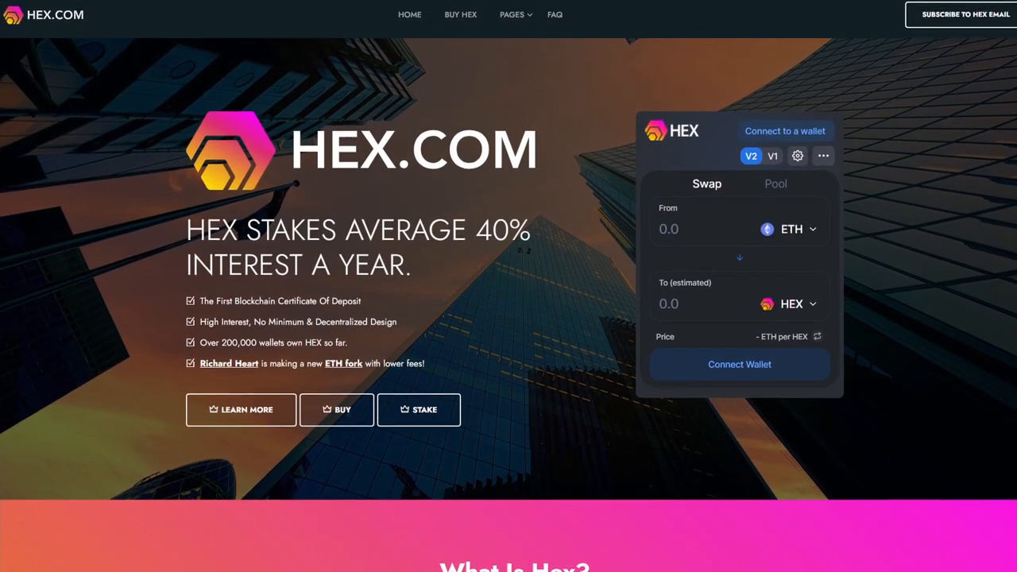
# - Extend the comment with 'd it on twitter, telegram' below the wallet address
pyautogui.scroll(-3)
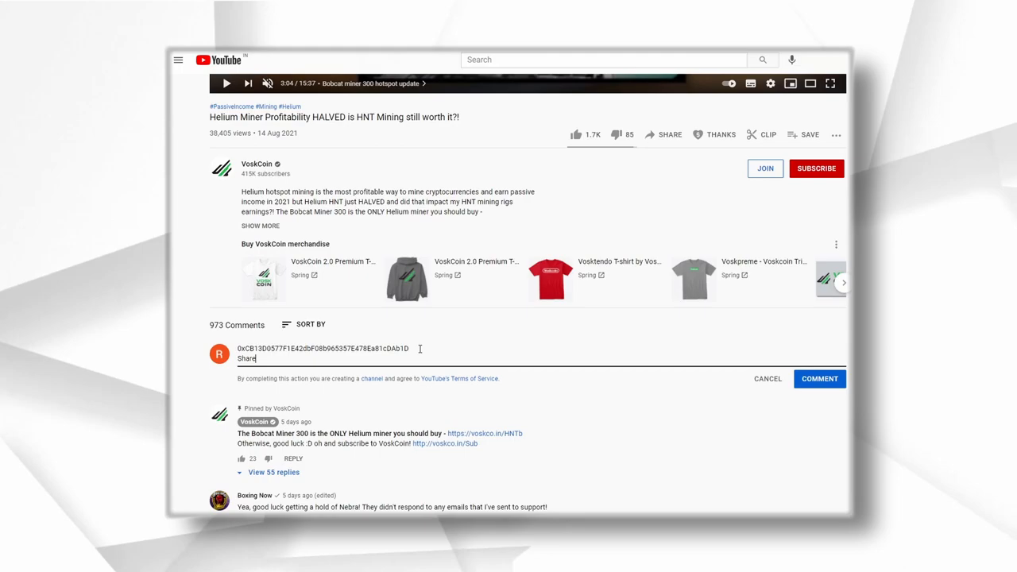
pyautogui.write('d it on')
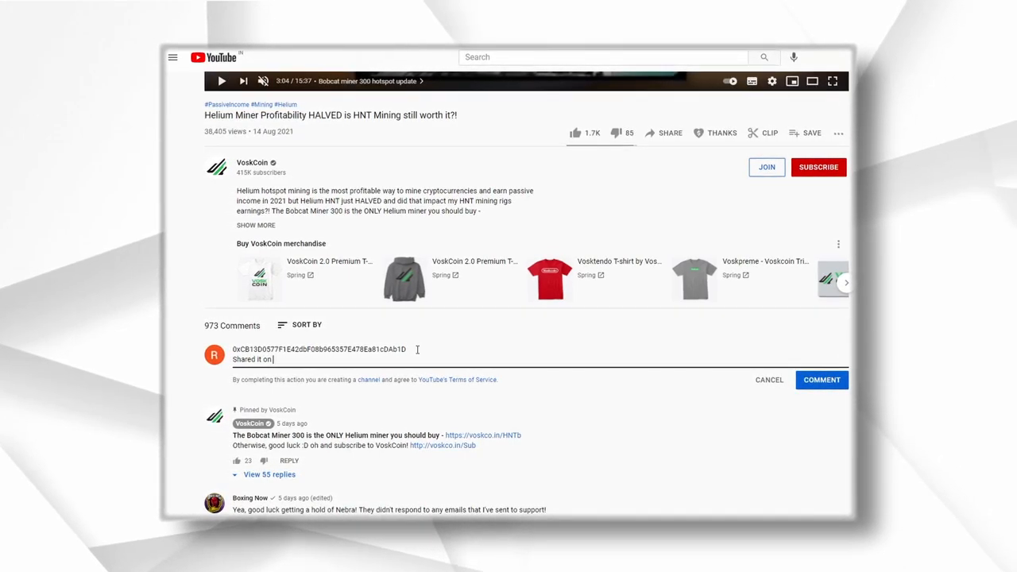
pyautogui.write('twitter')
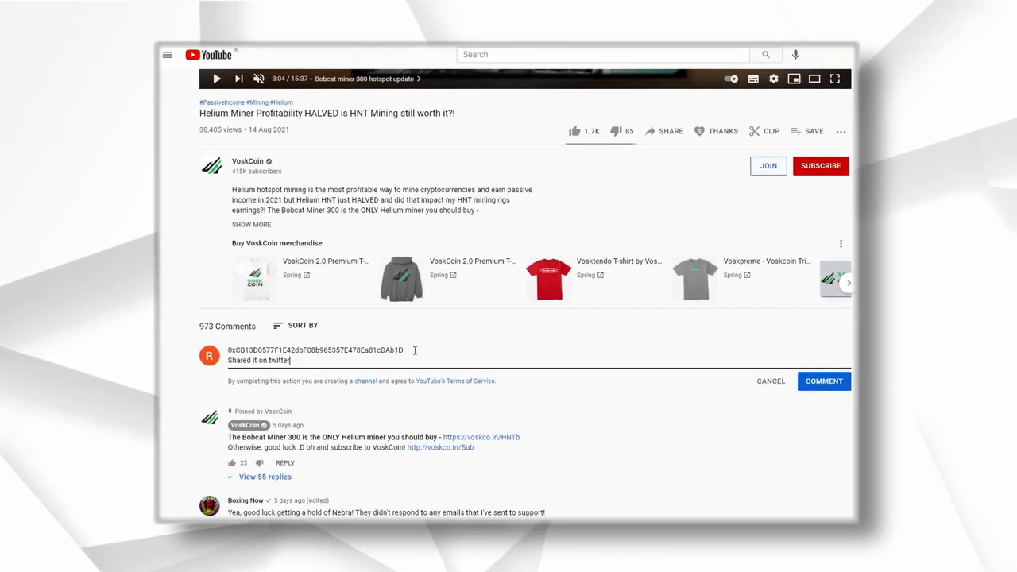
pyautogui.write(', tel')
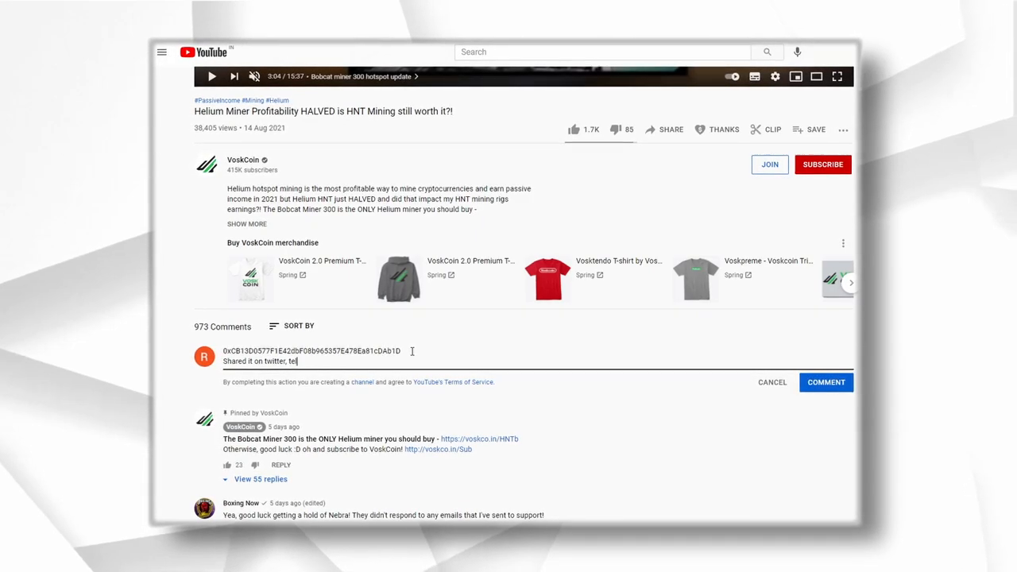
pyautogui.write('egram')
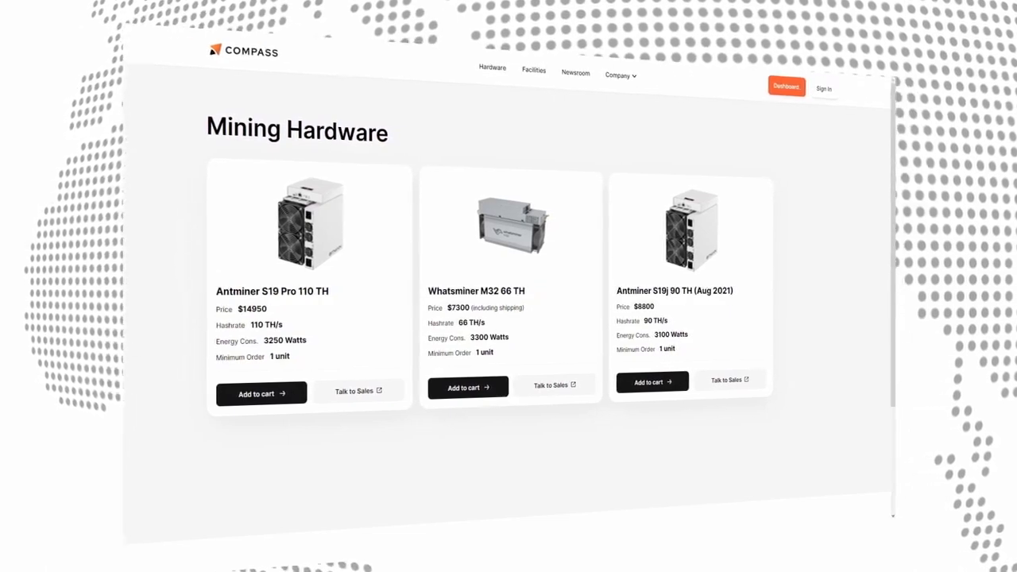
# - Show Compass's Verified Facilities grid with hosting prices and availability
pyautogui.click(534, 70)
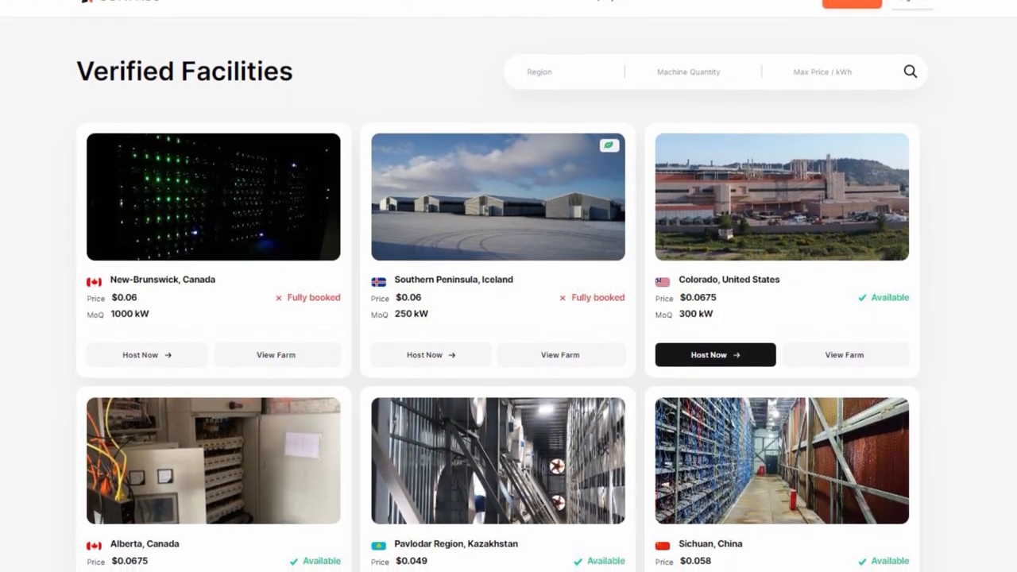
pyautogui.scroll(-3)
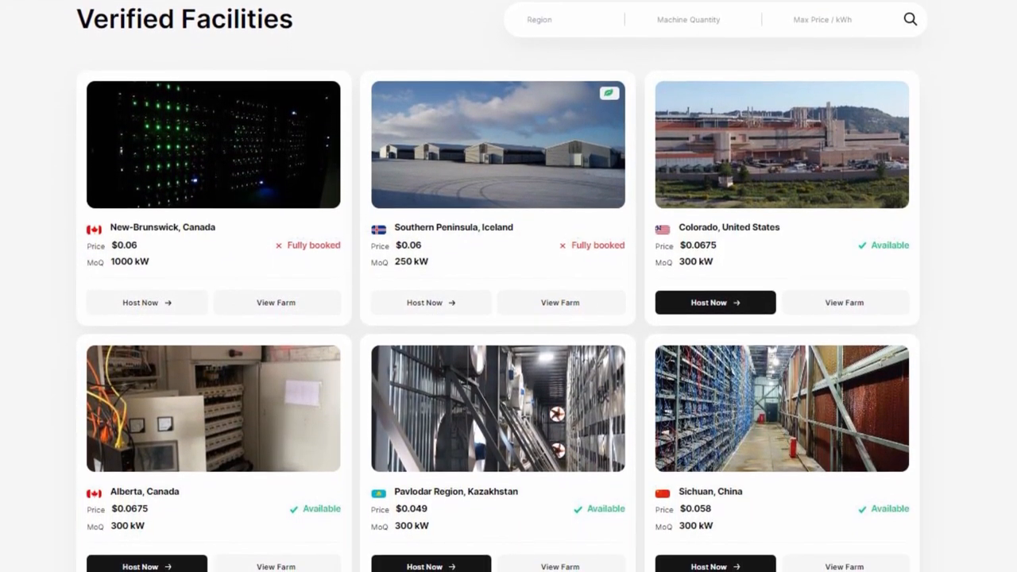
pyautogui.scroll(-3)
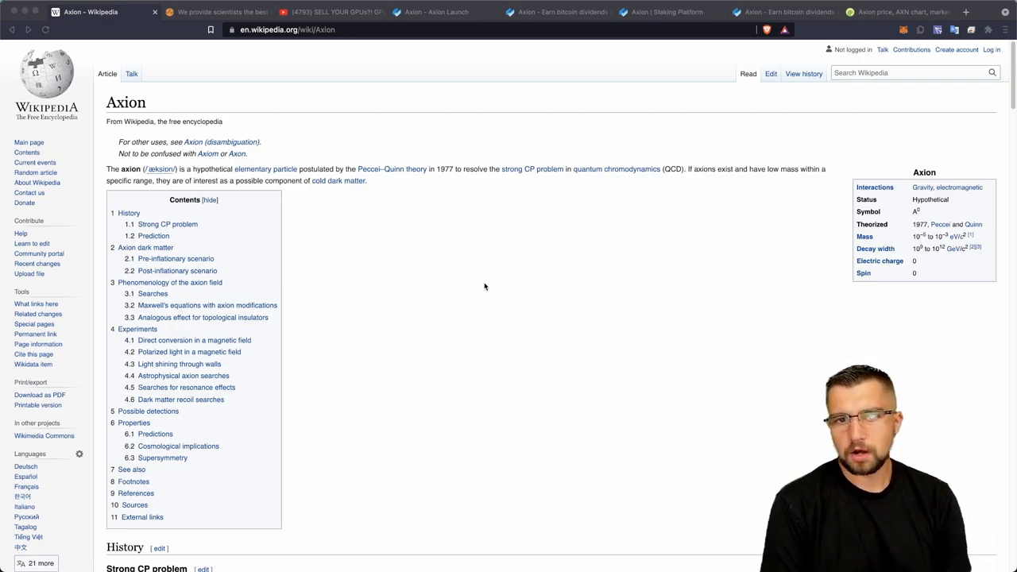
# - Switch through the Axion Biosystems site and airdrop video to the axion.network homepage
pyautogui.click(219, 12)
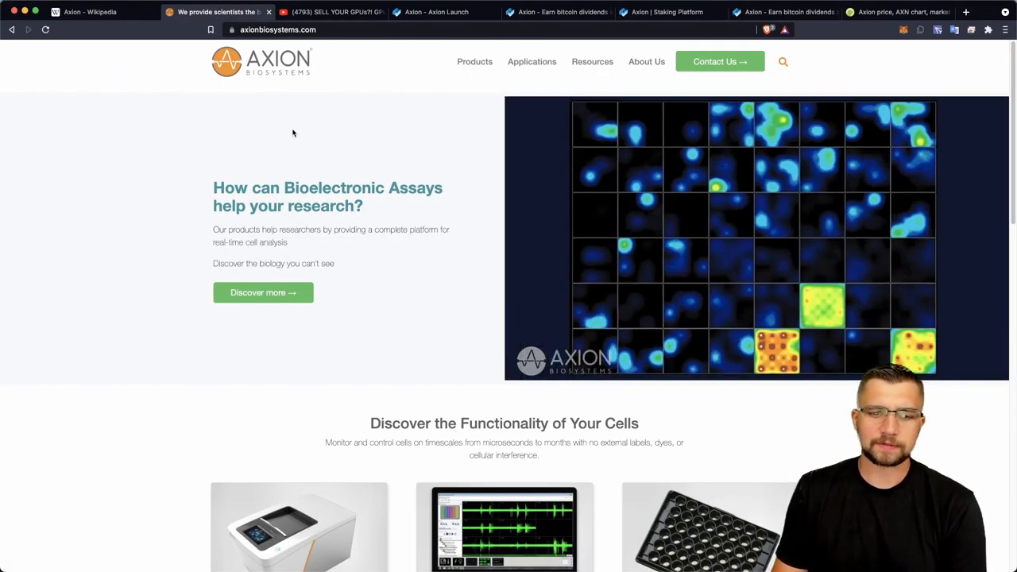
pyautogui.click(334, 11)
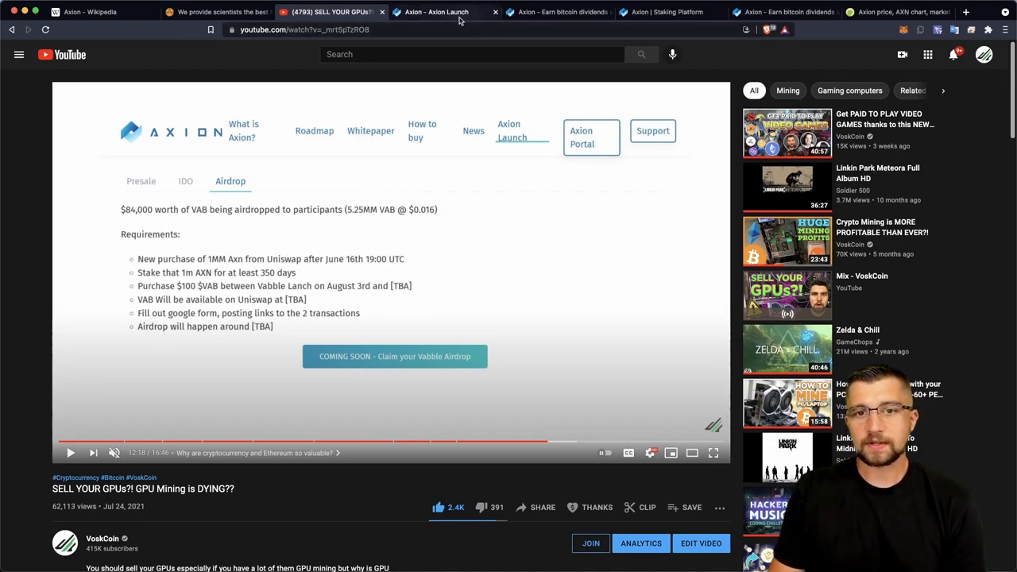
pyautogui.click(556, 12)
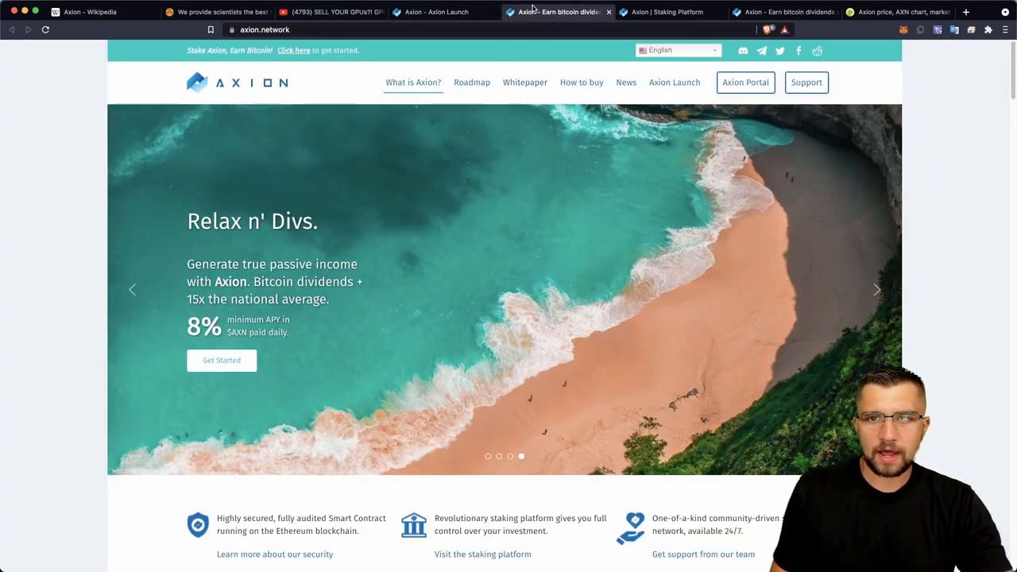
pyautogui.click(445, 13)
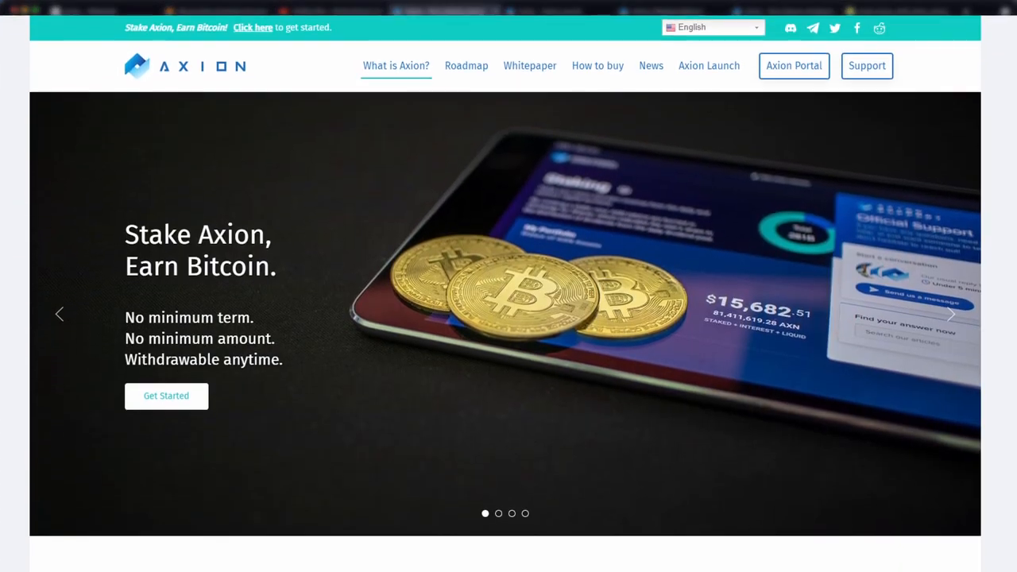
pyautogui.scroll(-3)
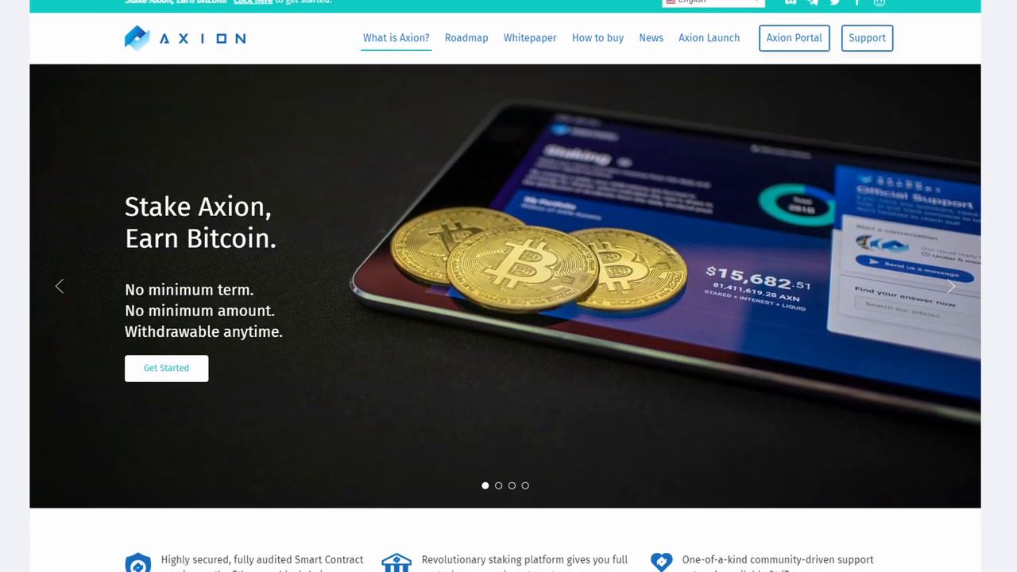
pyautogui.scroll(3)
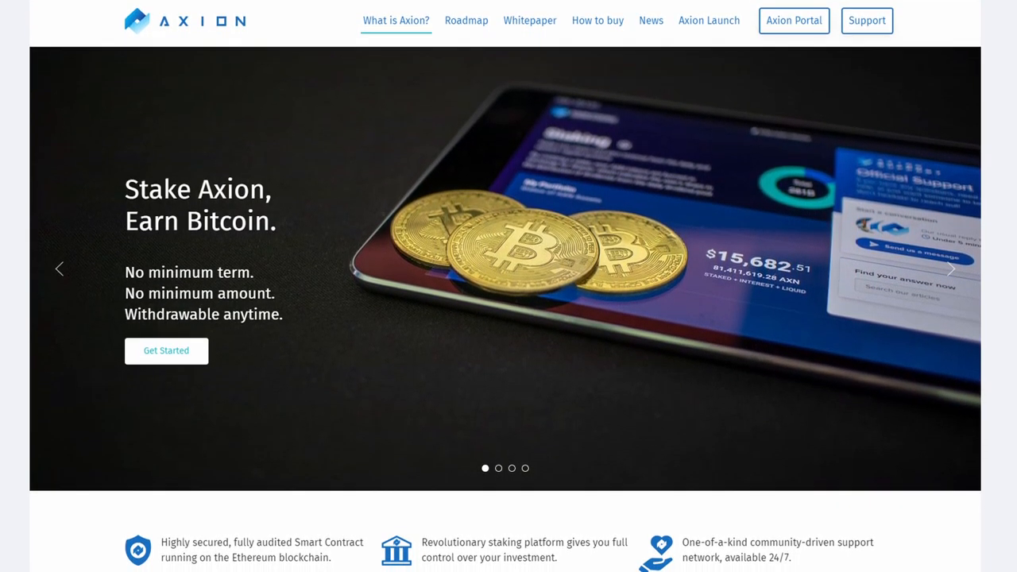
pyautogui.scroll(-3)
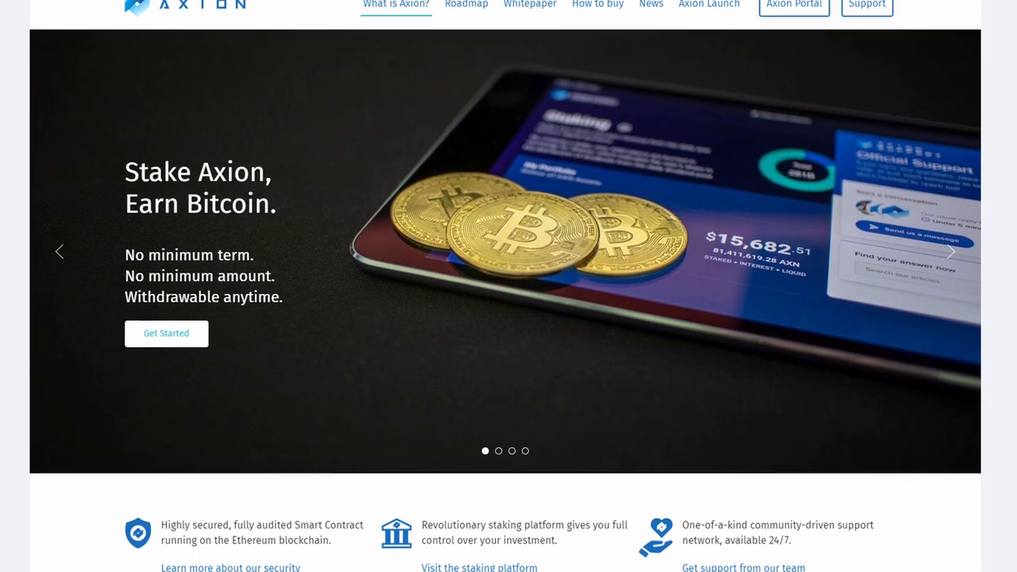
pyautogui.scroll(-3)
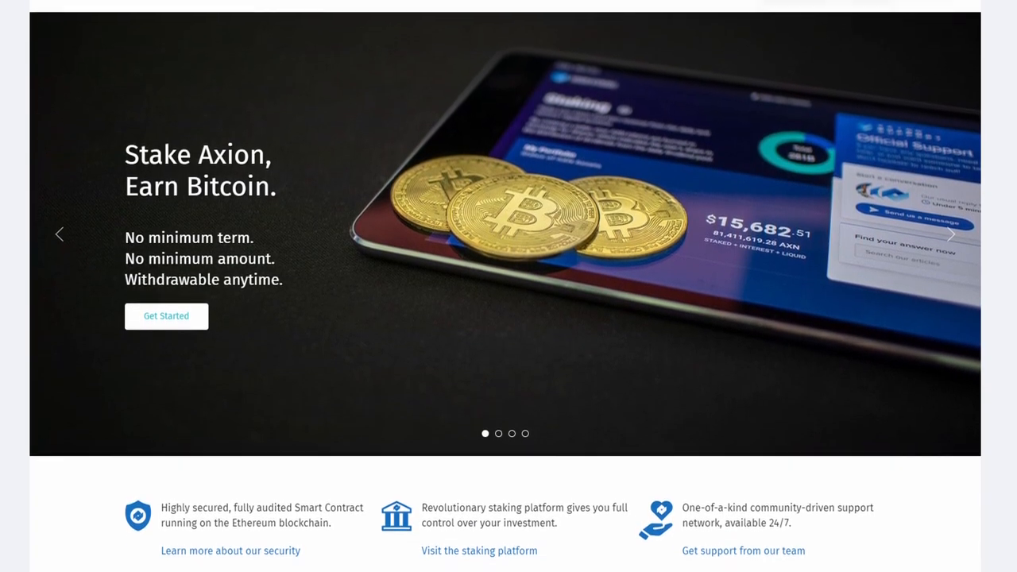
pyautogui.scroll(-3)
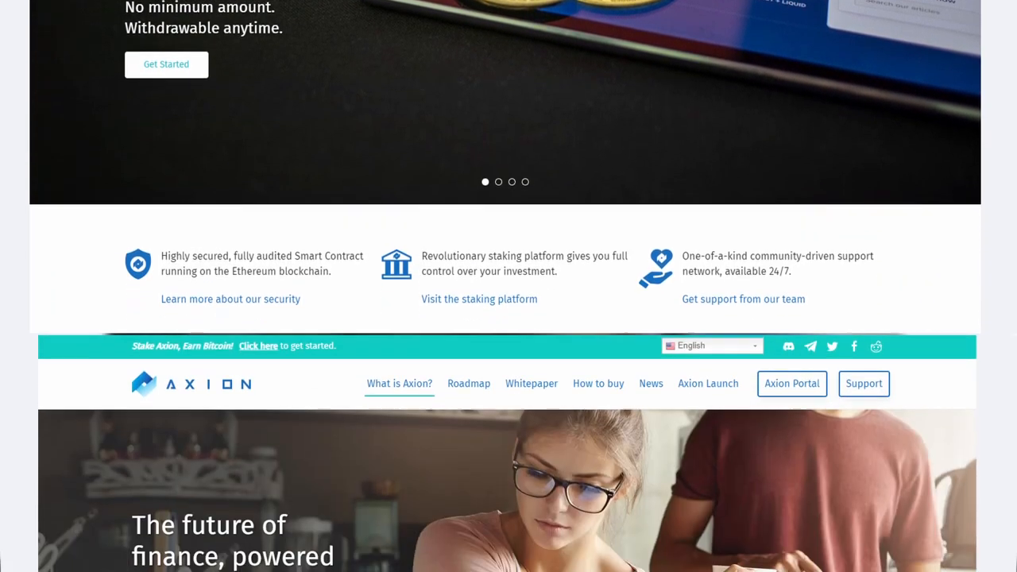
pyautogui.scroll(-3)
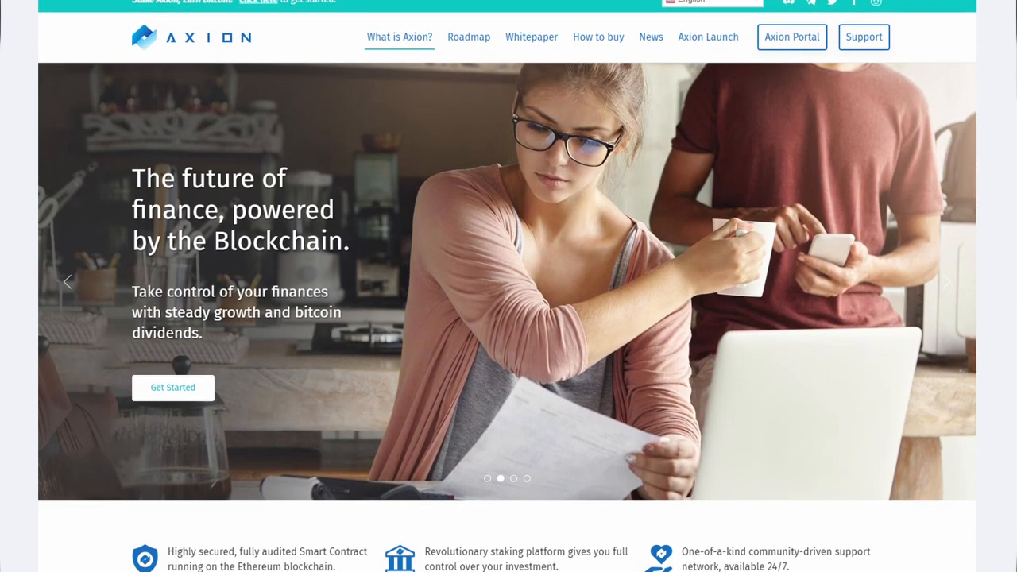
pyautogui.scroll(3)
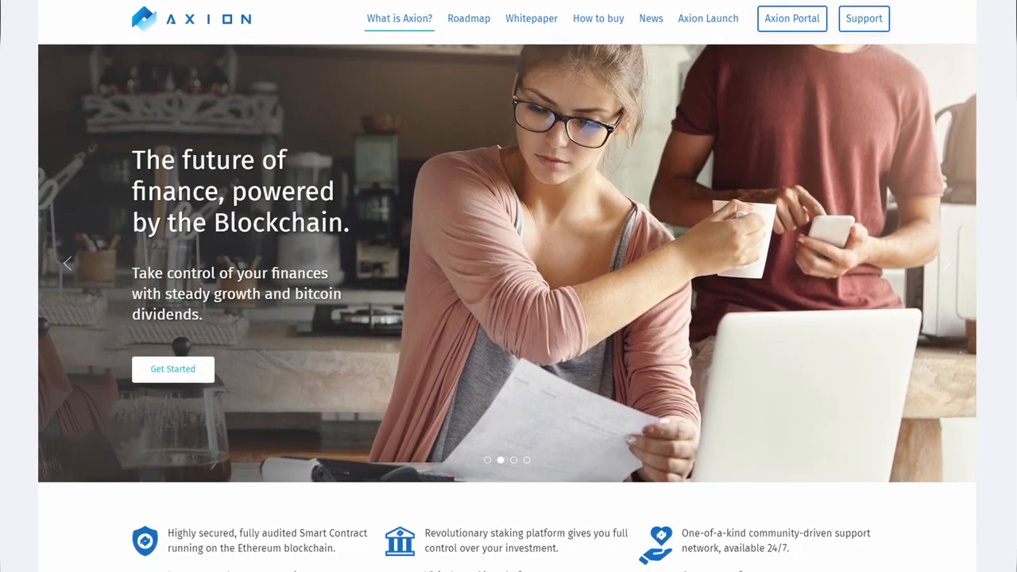
pyautogui.scroll(-3)
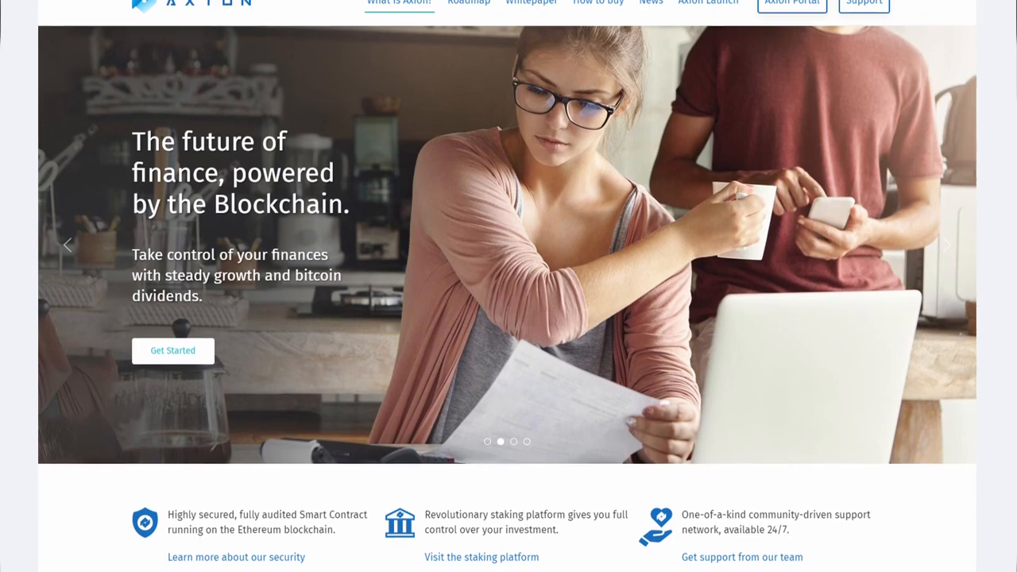
pyautogui.scroll(-3)
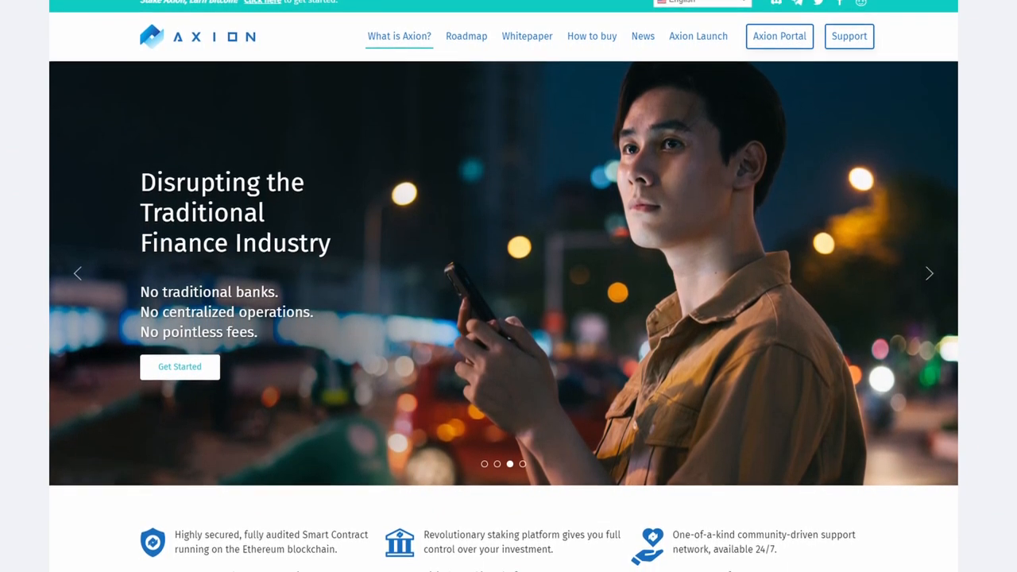
pyautogui.scroll(-3)
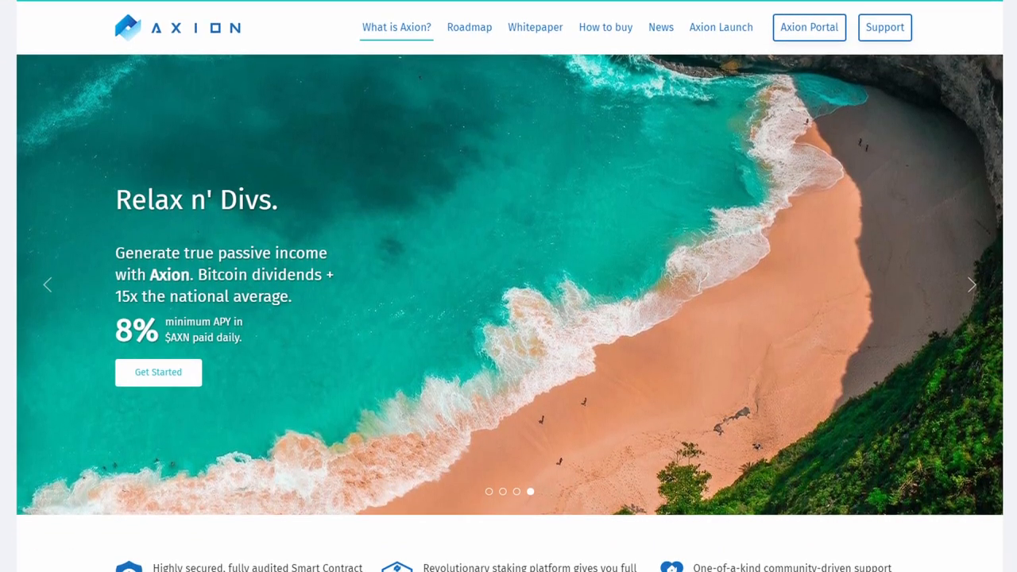
pyautogui.scroll(-3)
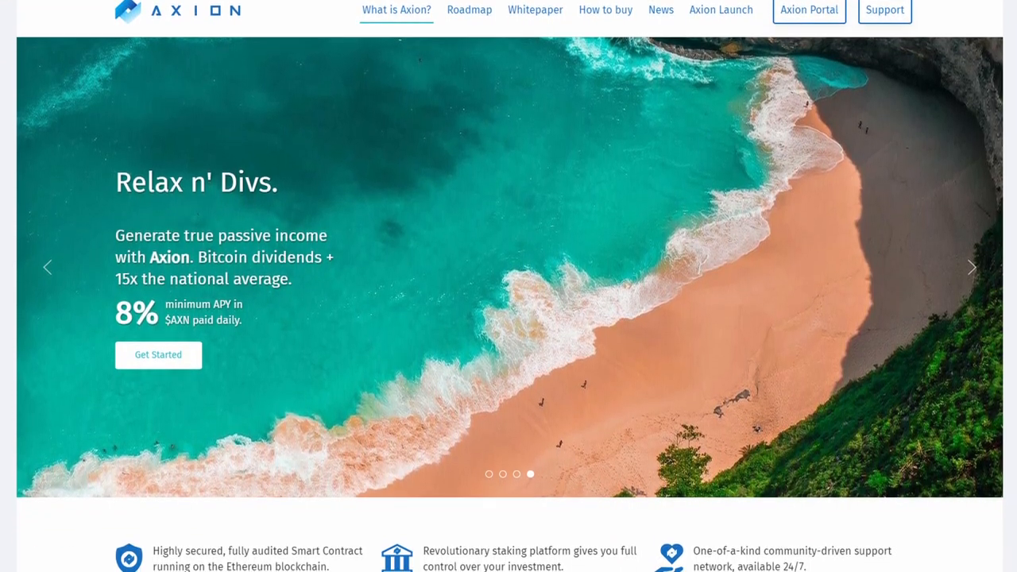
pyautogui.scroll(-3)
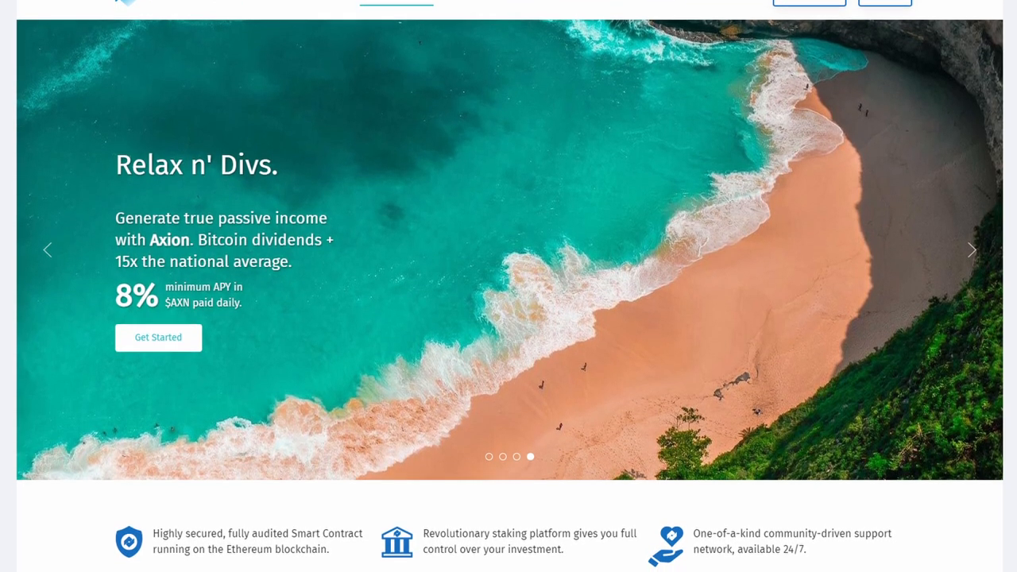
pyautogui.scroll(-3)
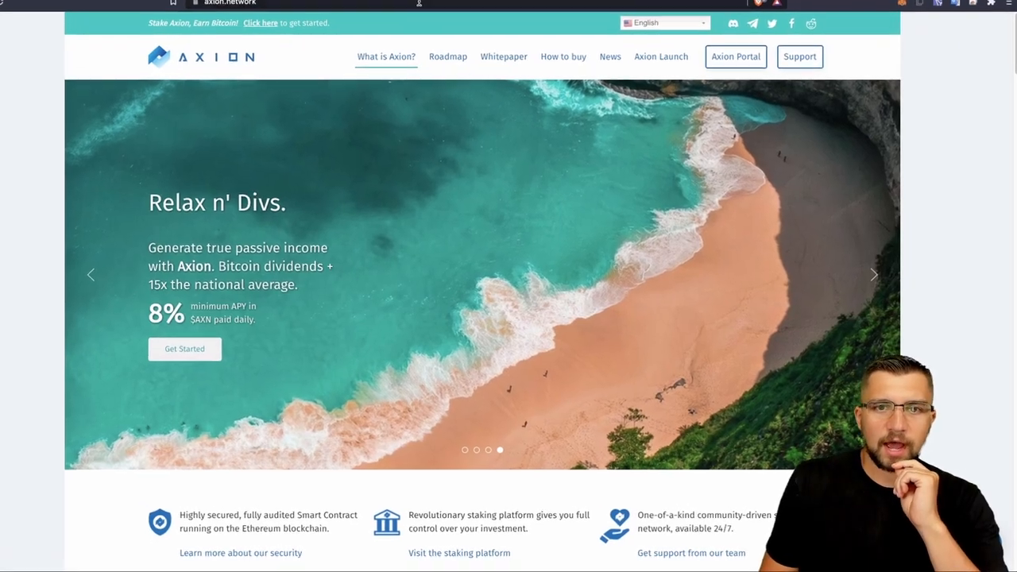
# - Show the 'How to buy' guide with its Uniswap and auction options for AXN
pyautogui.click(562, 57)
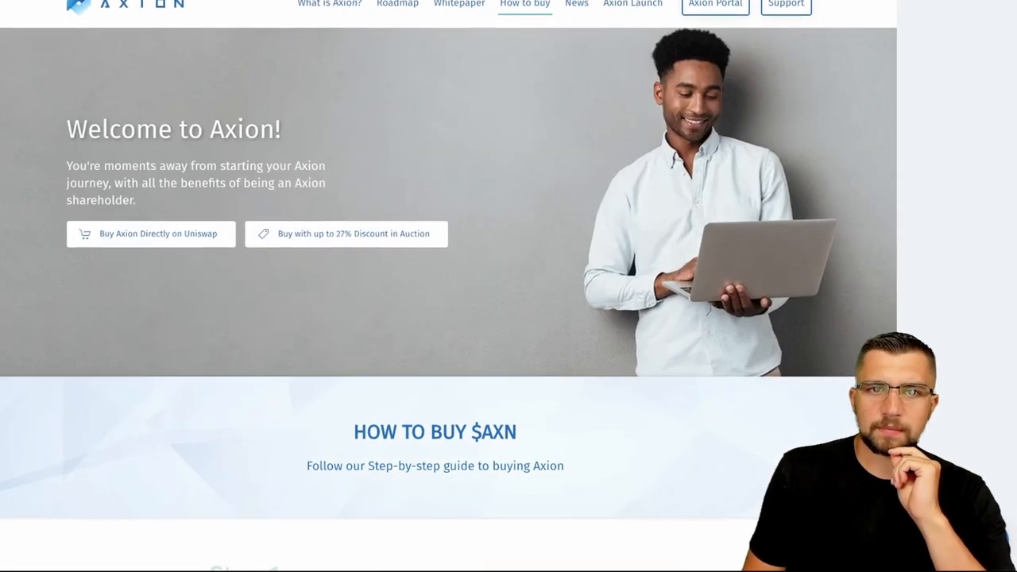
pyautogui.scroll(-3)
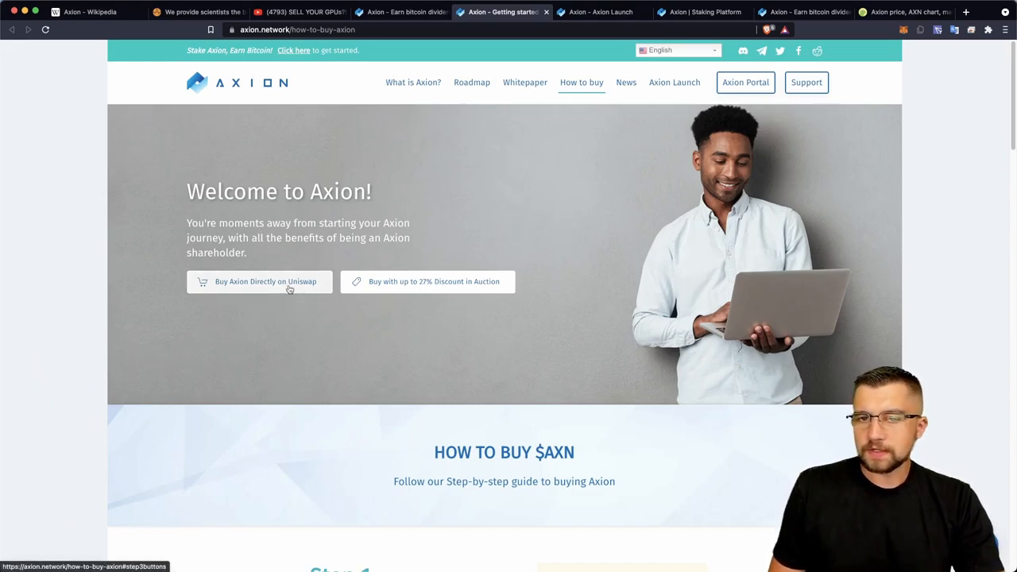
pyautogui.moveTo(266, 281)
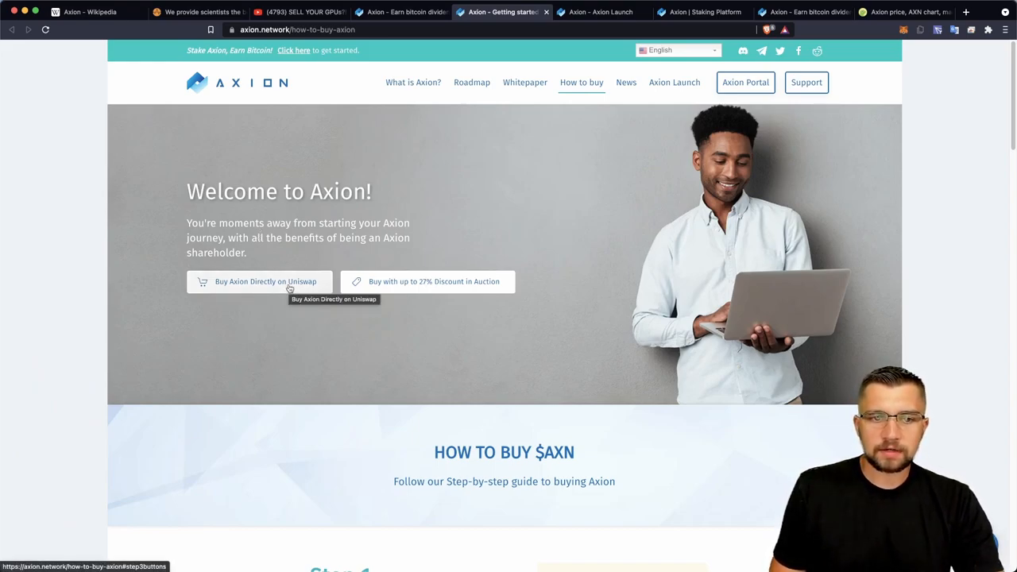